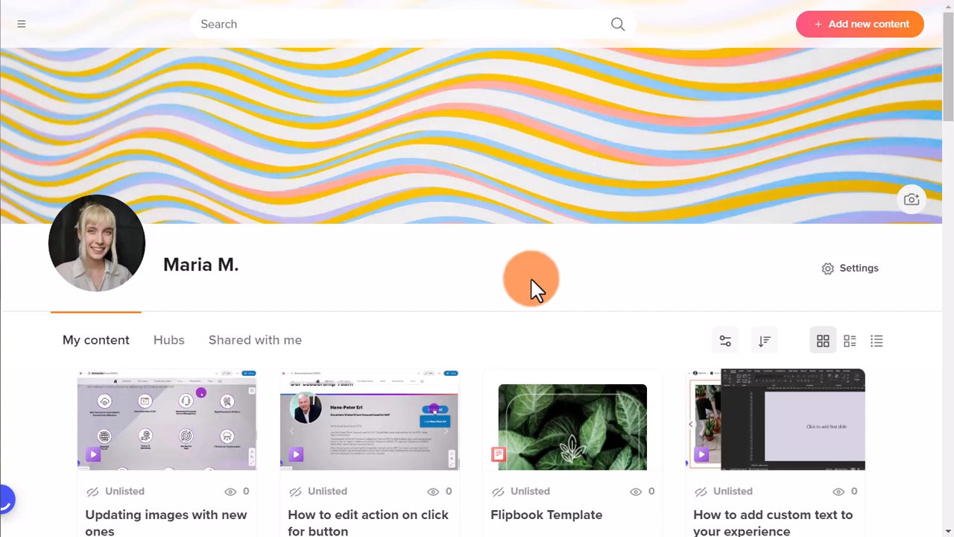
Create a new hub titled 'New hub' from the Add new content menu
click(859, 23)
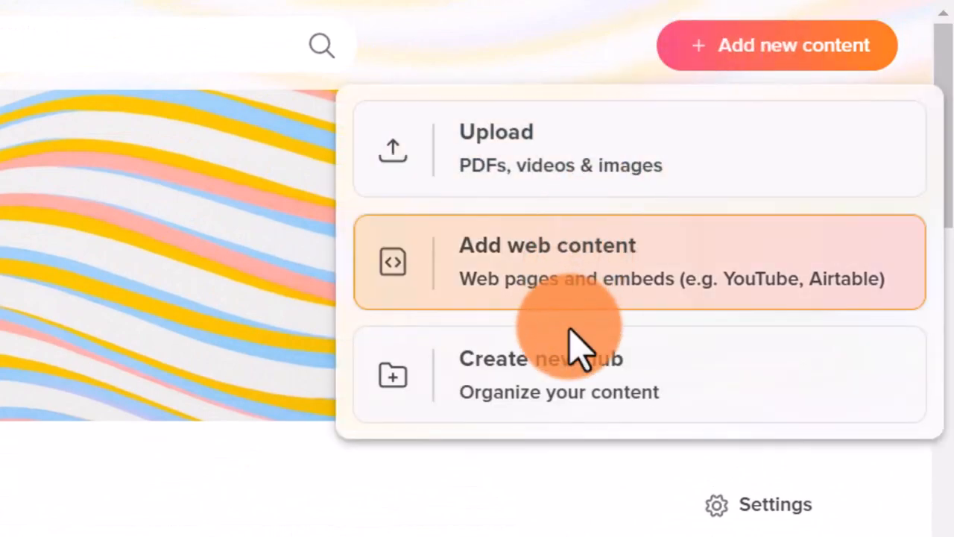
click(540, 373)
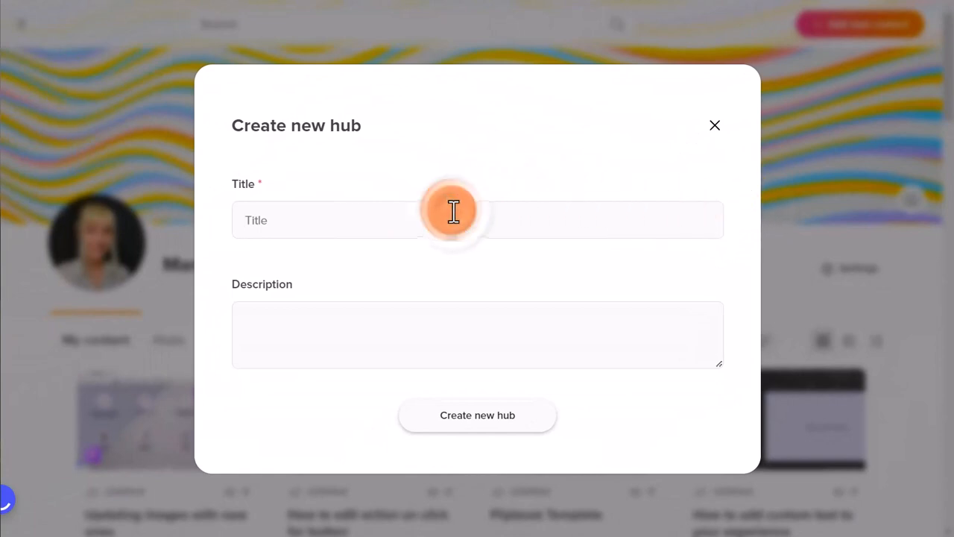
text(New hub)
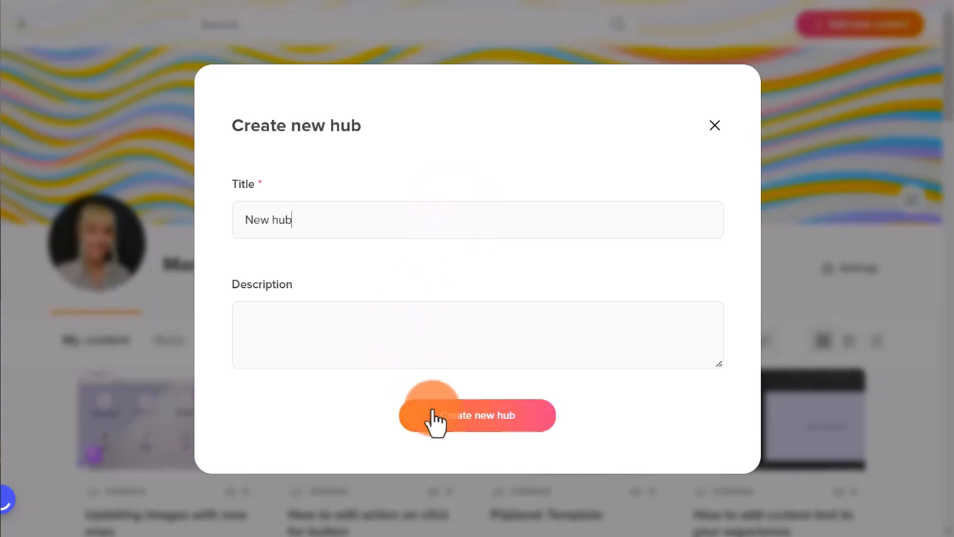
click(476, 415)
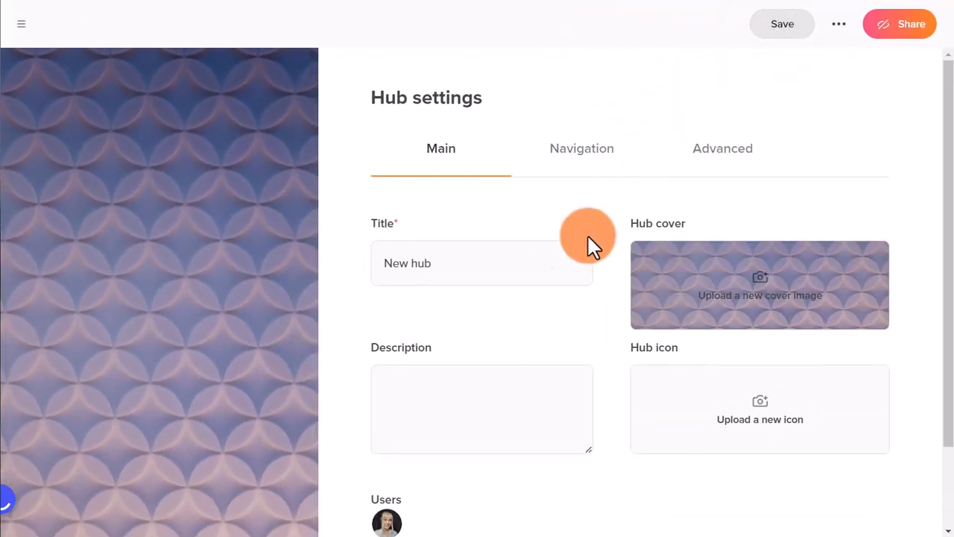
mouse_move(442, 381)
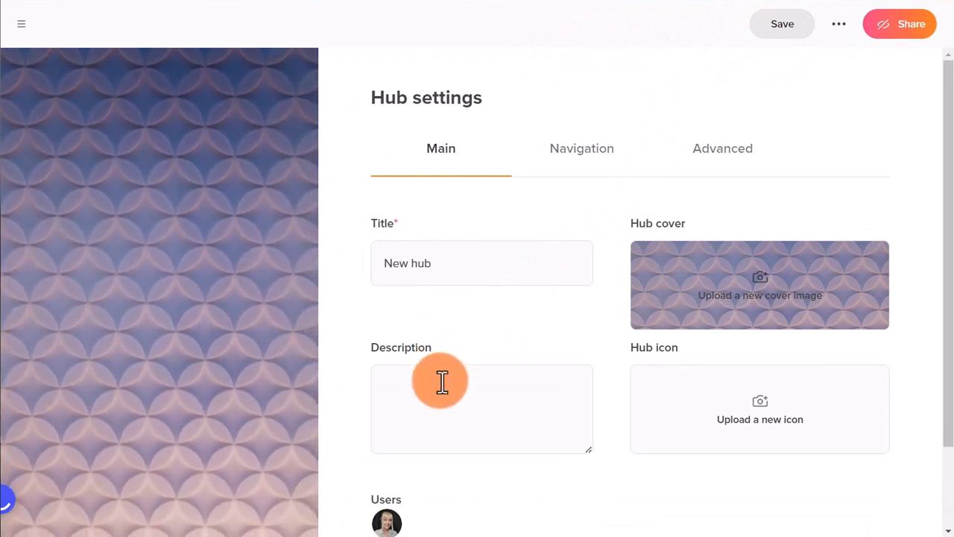